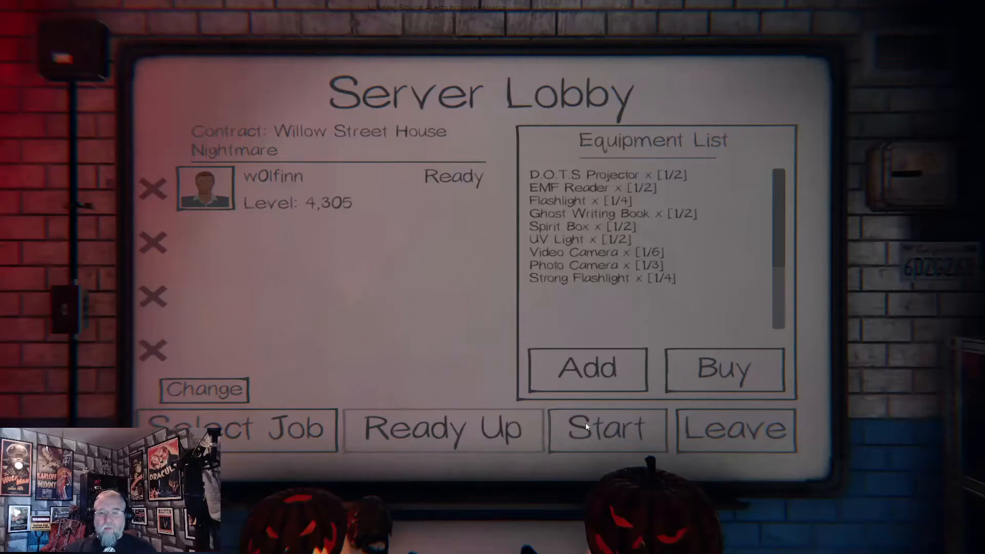
Step: Start the Willow Street House Nightmare contract from the server lobby
left_click(605, 428)
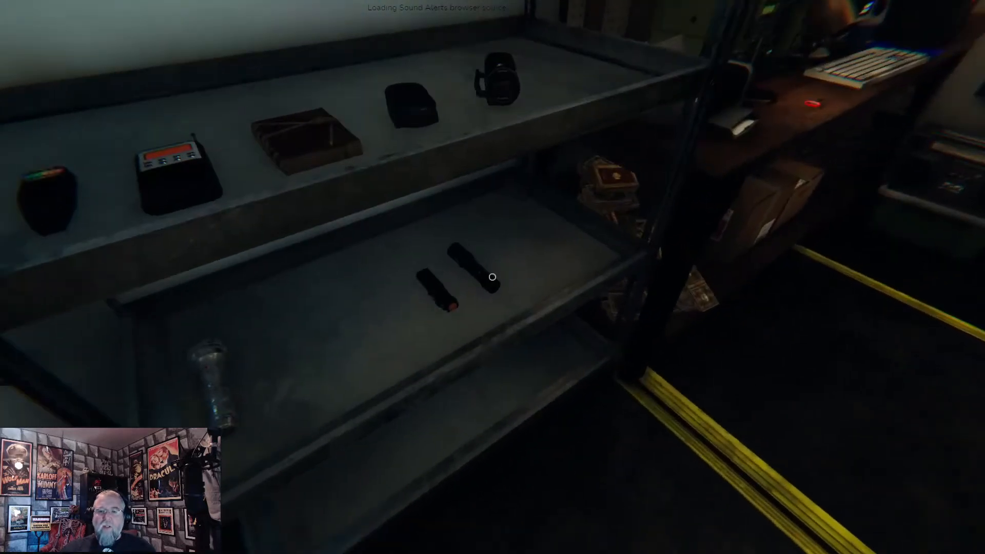
mouse_move(493, 277)
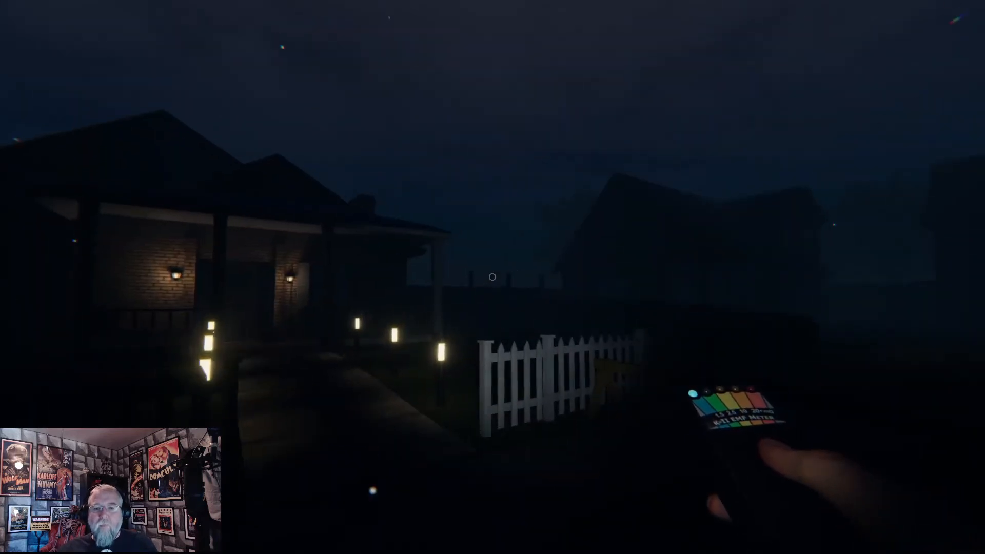
mouse_move(493, 277)
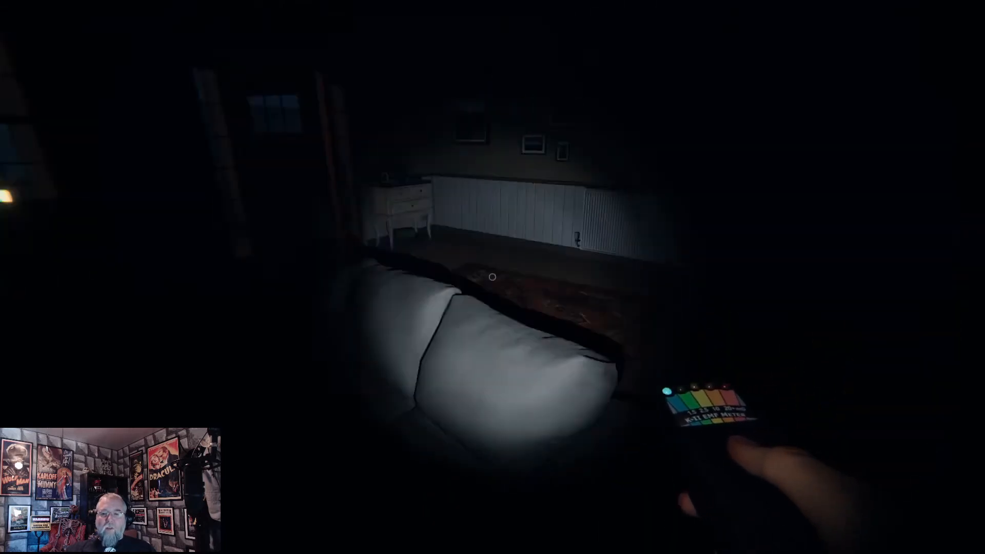
mouse_move(493, 277)
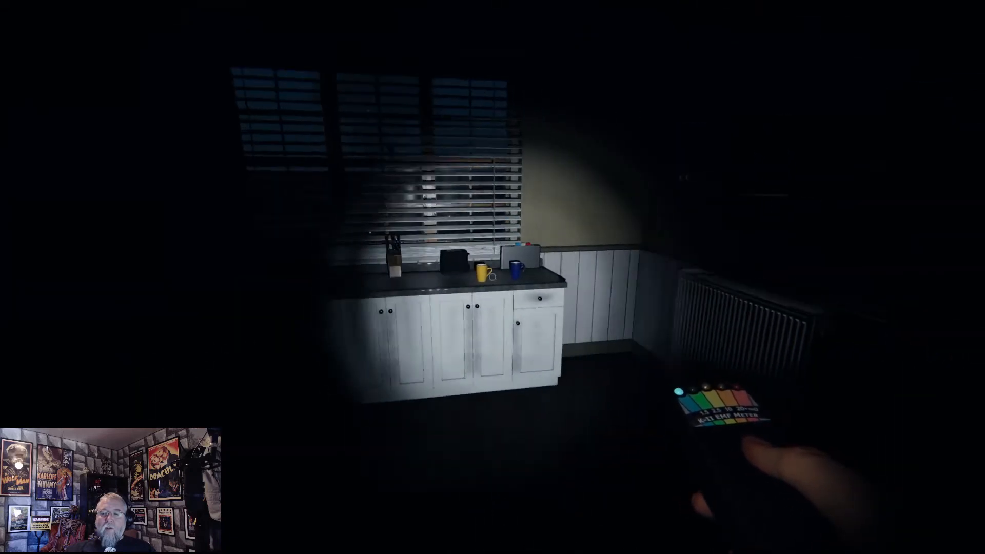
mouse_move(493, 277)
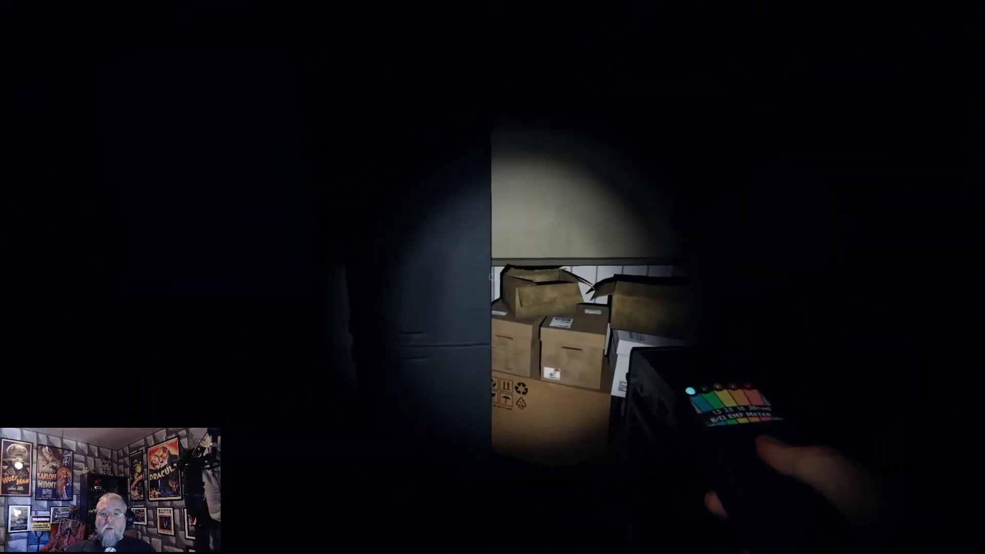
mouse_move(493, 277)
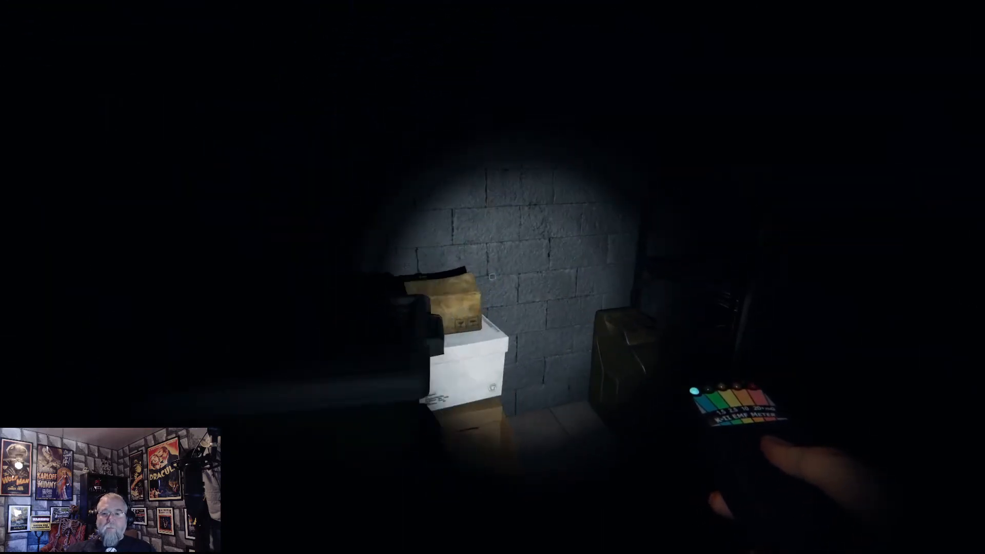
mouse_move(493, 277)
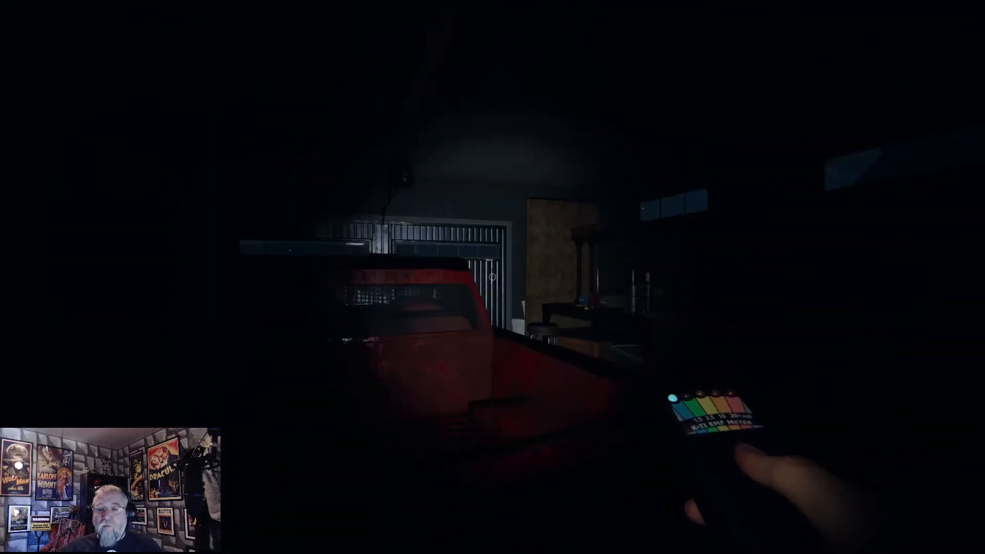
mouse_move(492, 277)
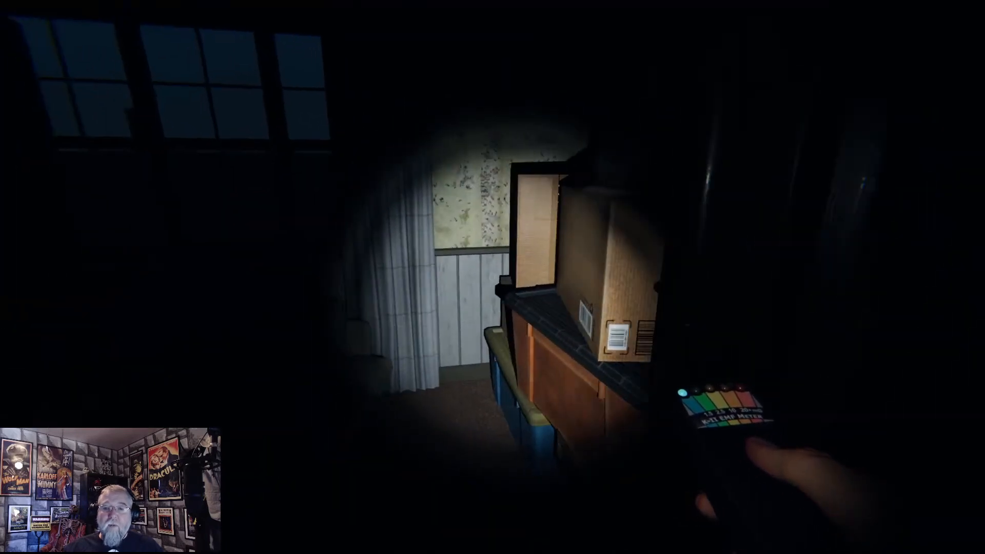
mouse_move(492, 277)
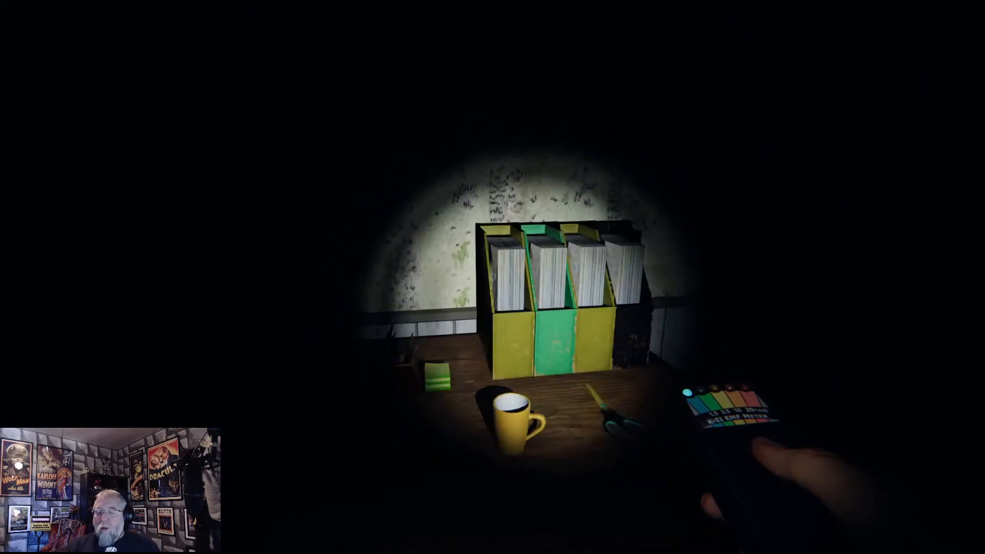
mouse_move(492, 277)
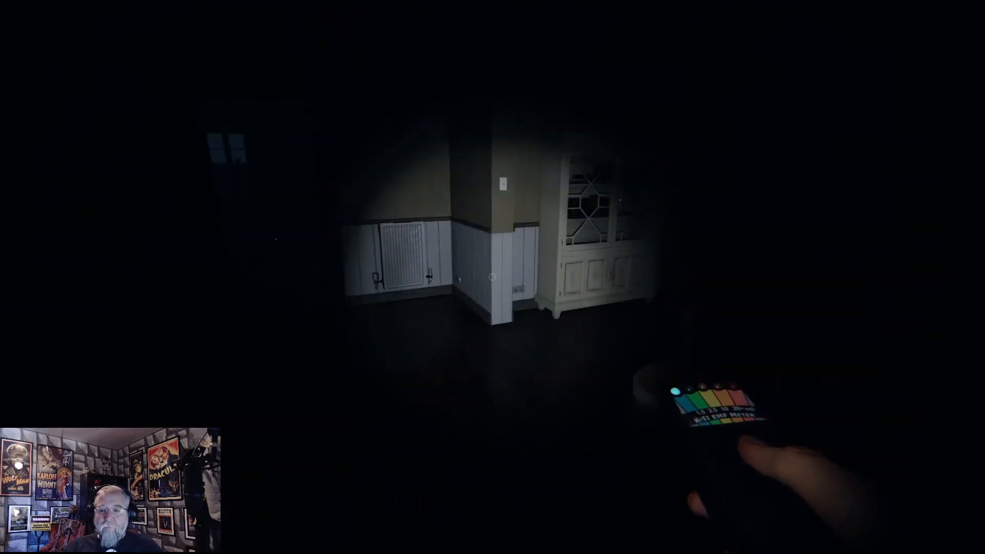
mouse_move(493, 277)
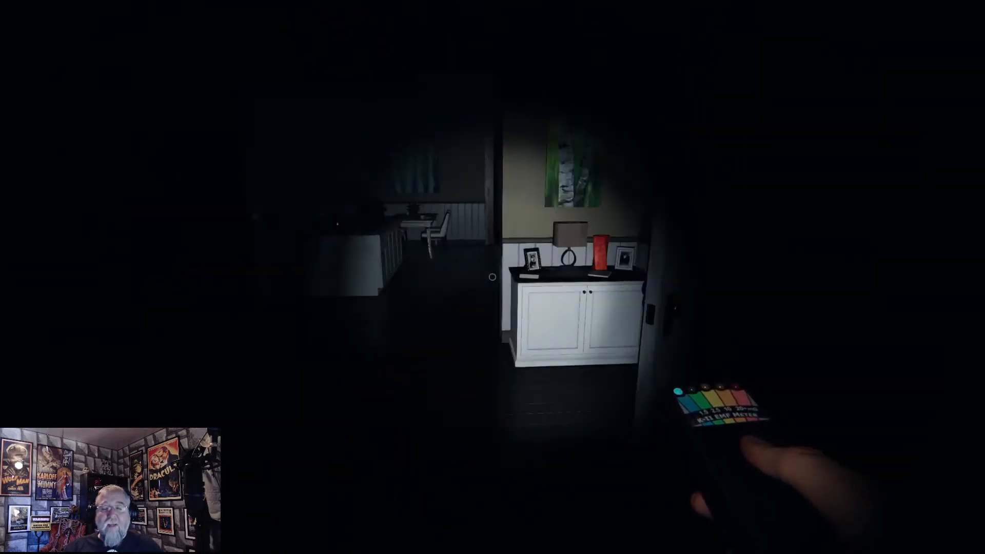
mouse_move(493, 277)
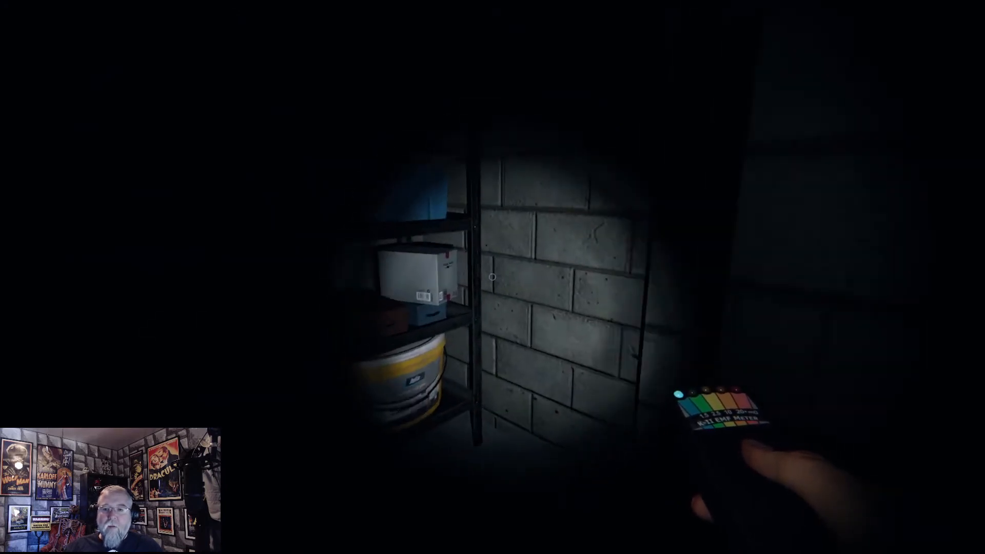
mouse_move(492, 277)
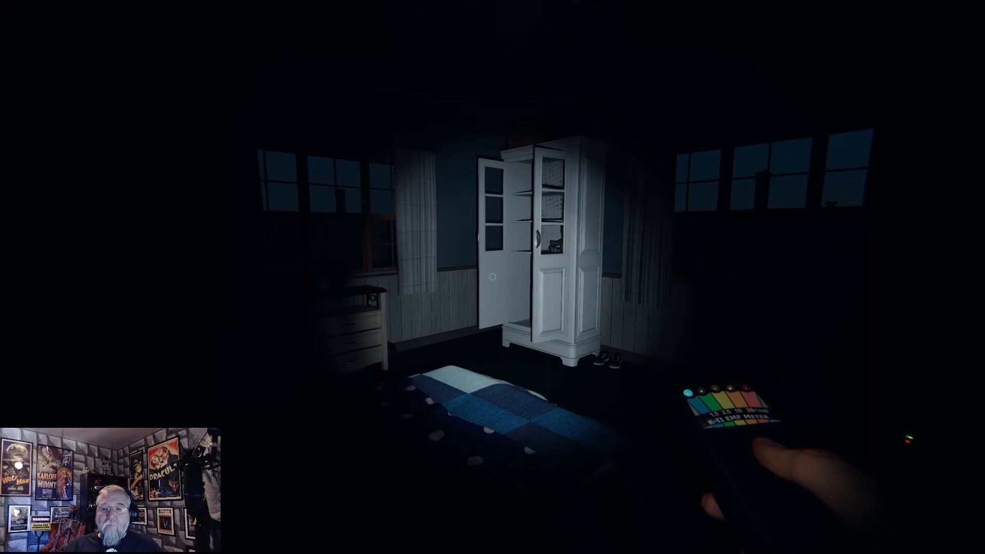
mouse_move(492, 277)
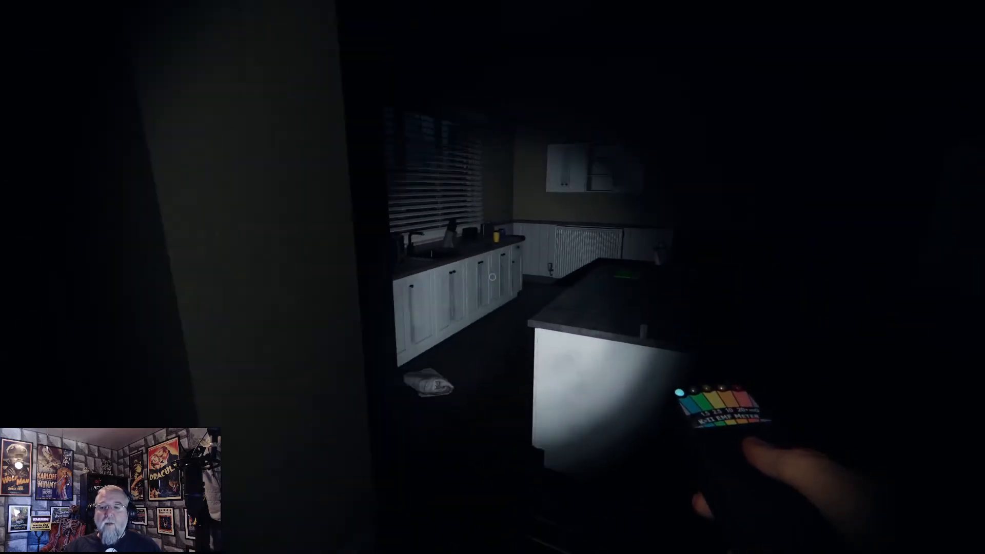
mouse_move(492, 277)
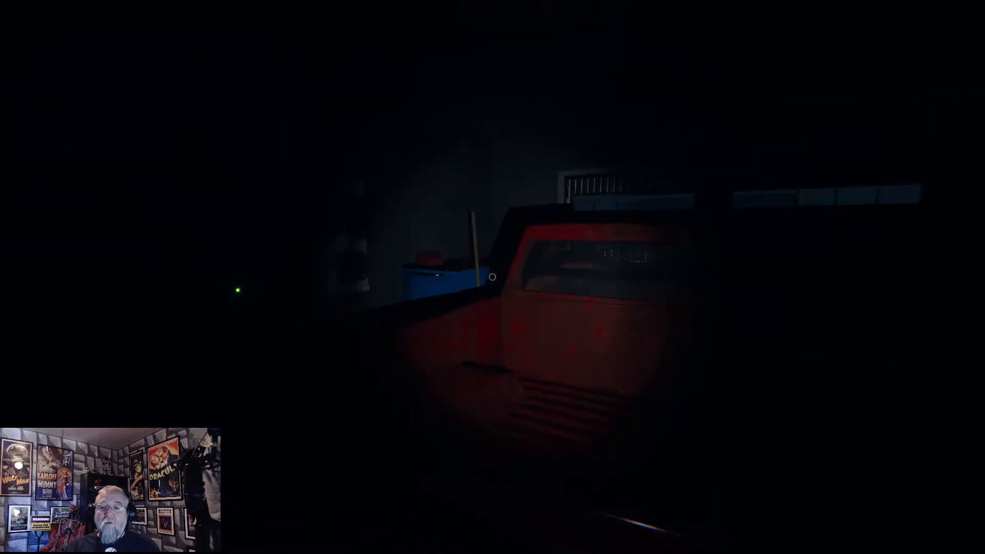
mouse_move(493, 277)
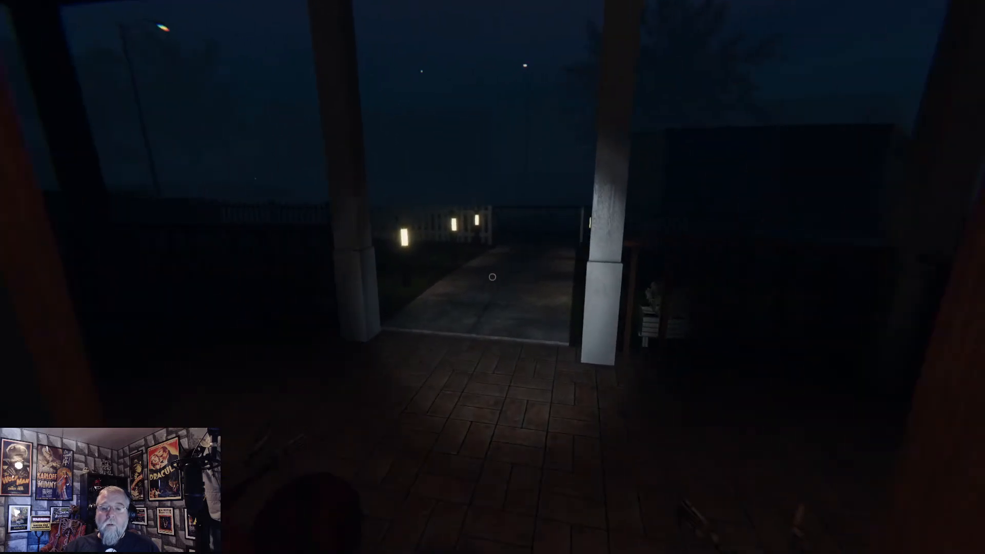
Step: Walk in through the front door to the bedroom with the checkered bed and open wardrobe
key("w")
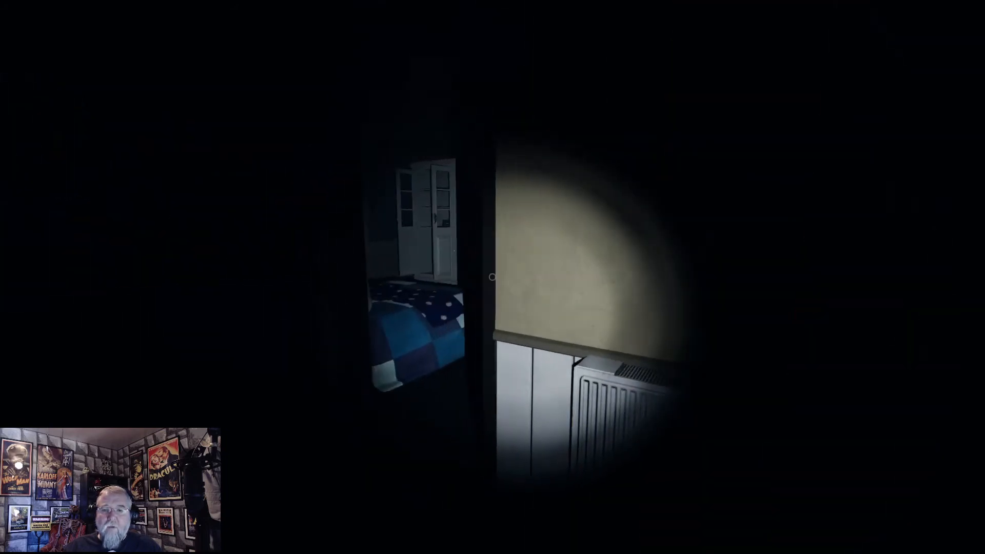
mouse_move(493, 277)
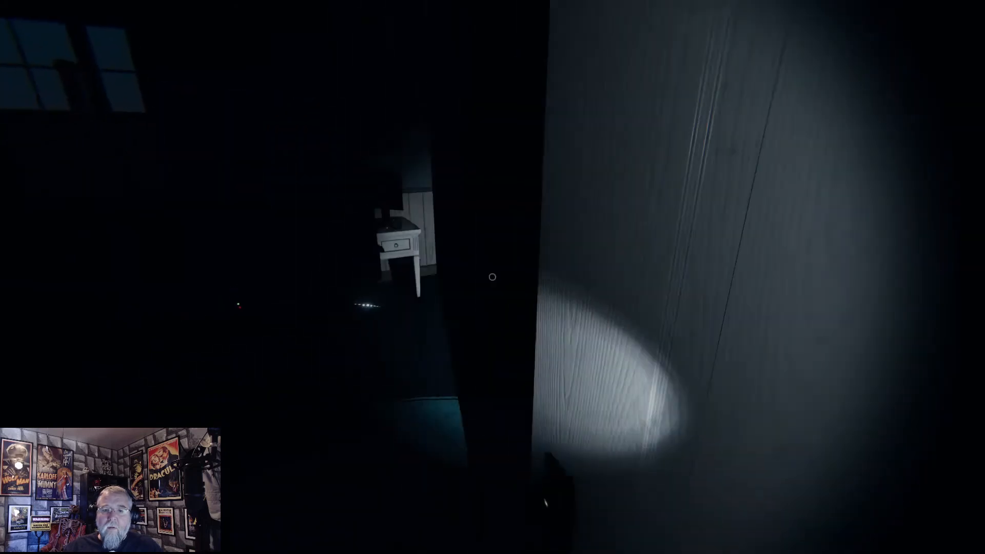
mouse_move(492, 277)
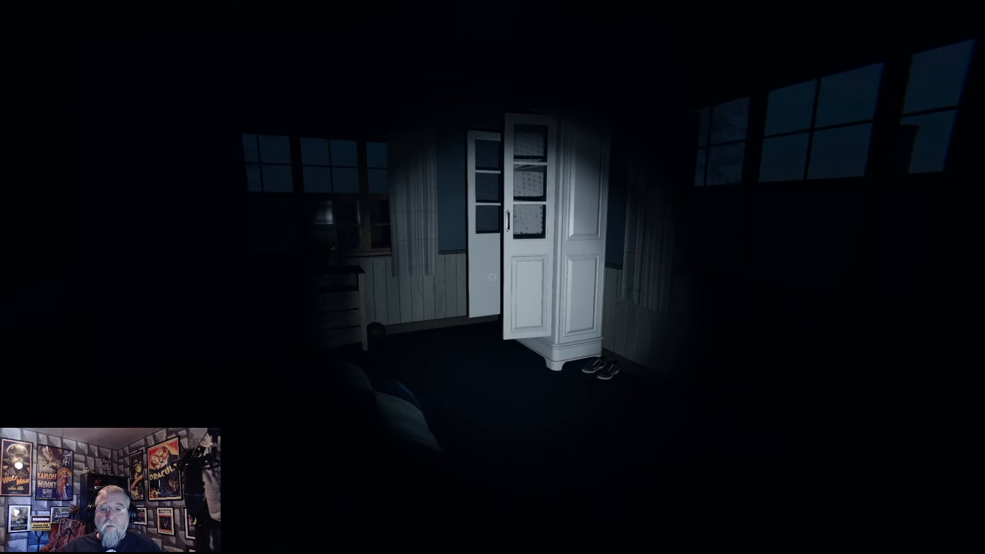